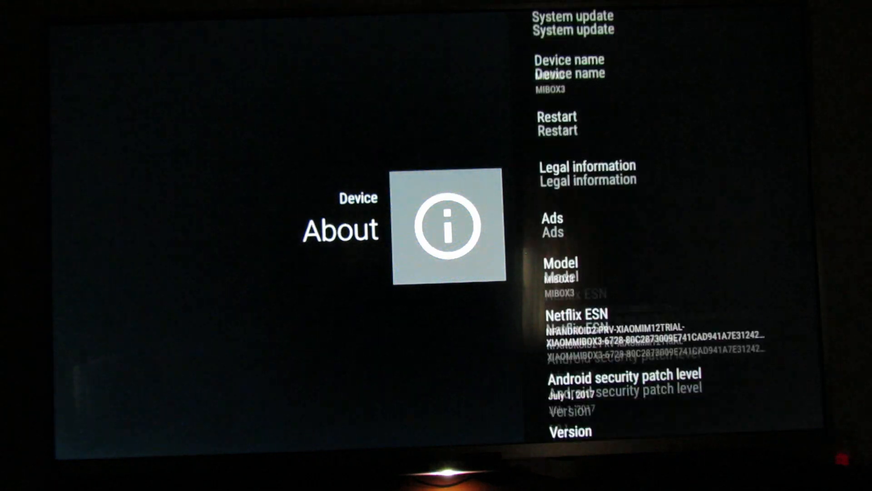
scroll("down", 3)
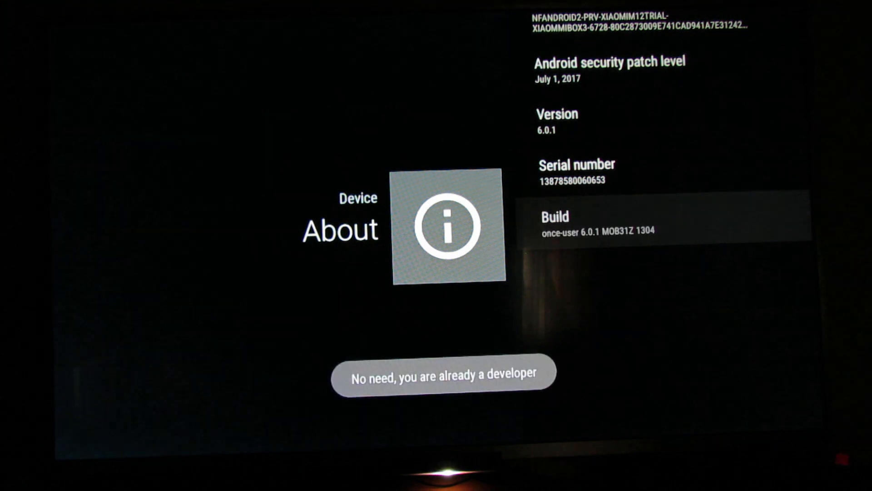
scroll("up", 3)
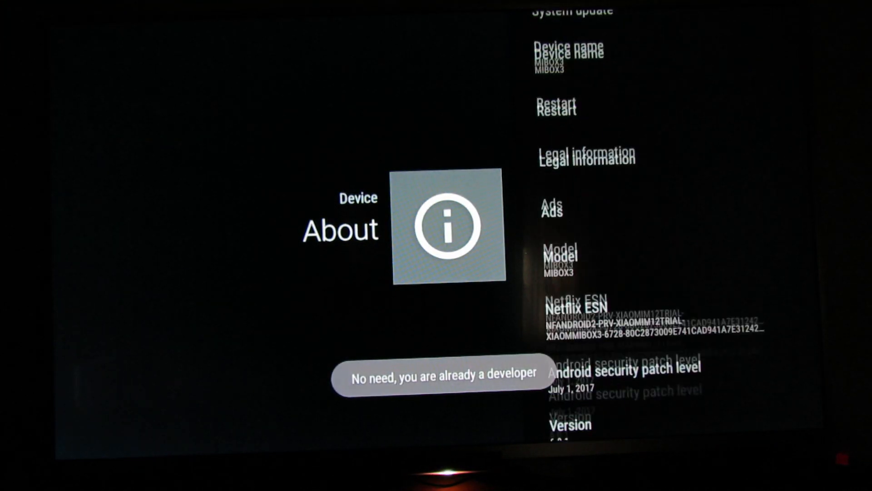